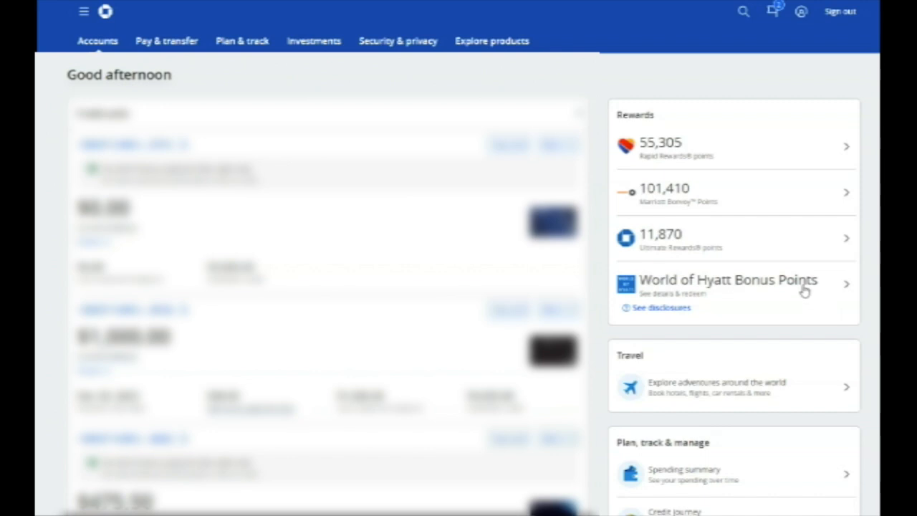
{"action": "mouse_move", "coordinate": [778, 288]}
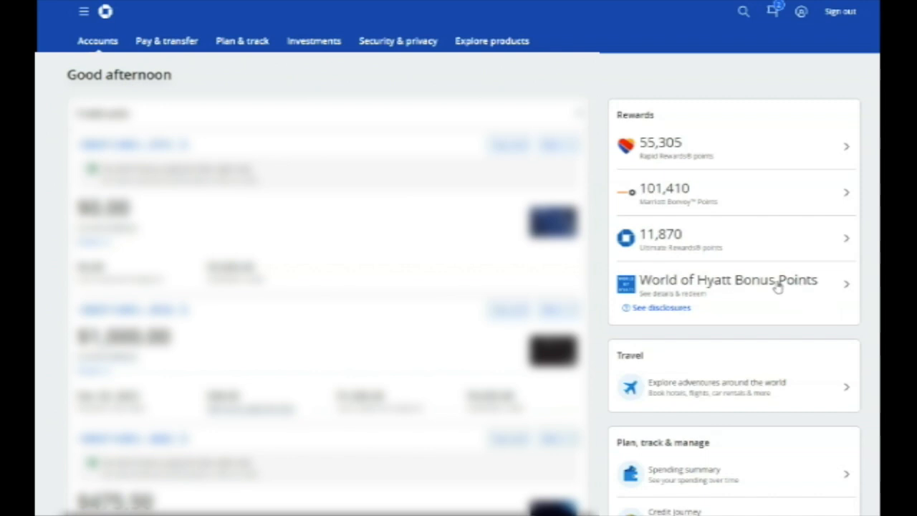
{"action": "mouse_move", "coordinate": [796, 246]}
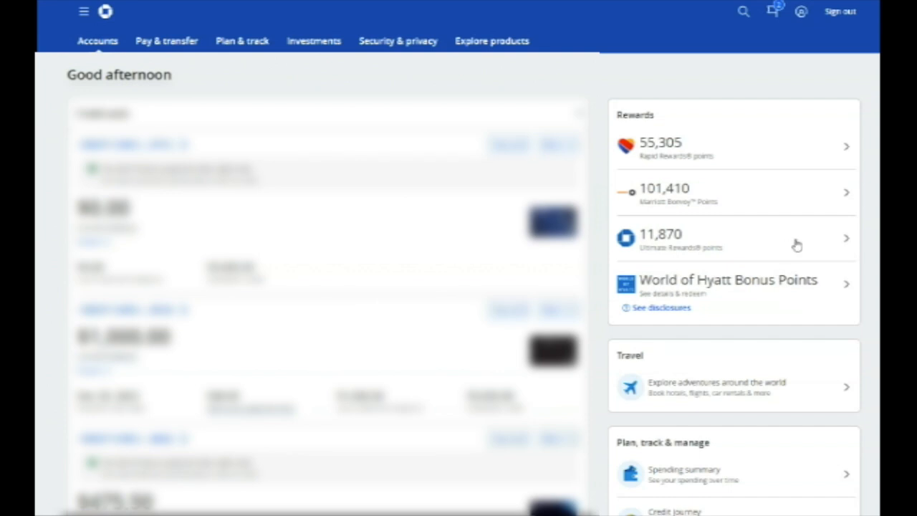
{"action": "mouse_move", "coordinate": [847, 243]}
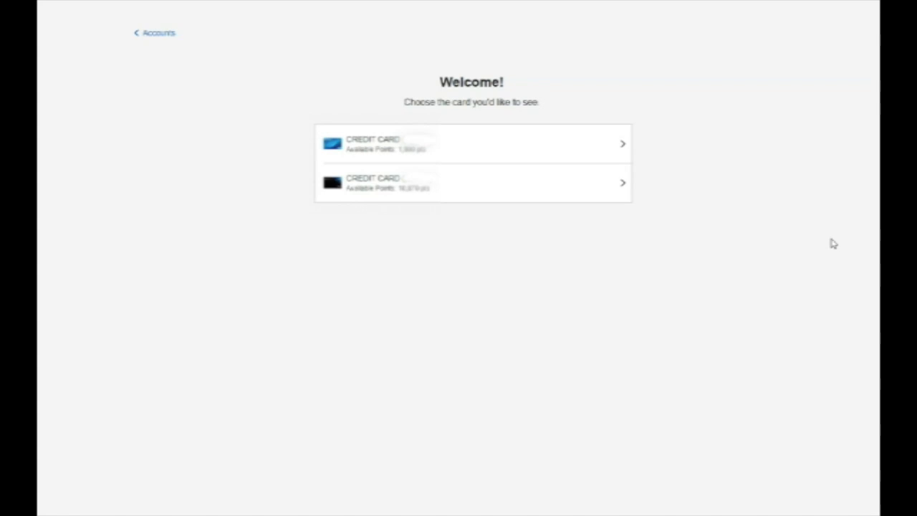
{"action": "mouse_move", "coordinate": [800, 237]}
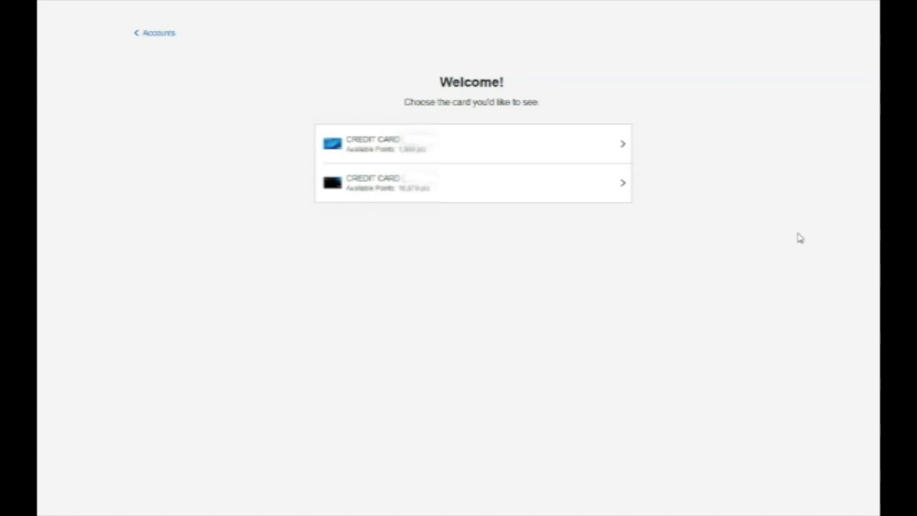
{"action": "mouse_move", "coordinate": [722, 189]}
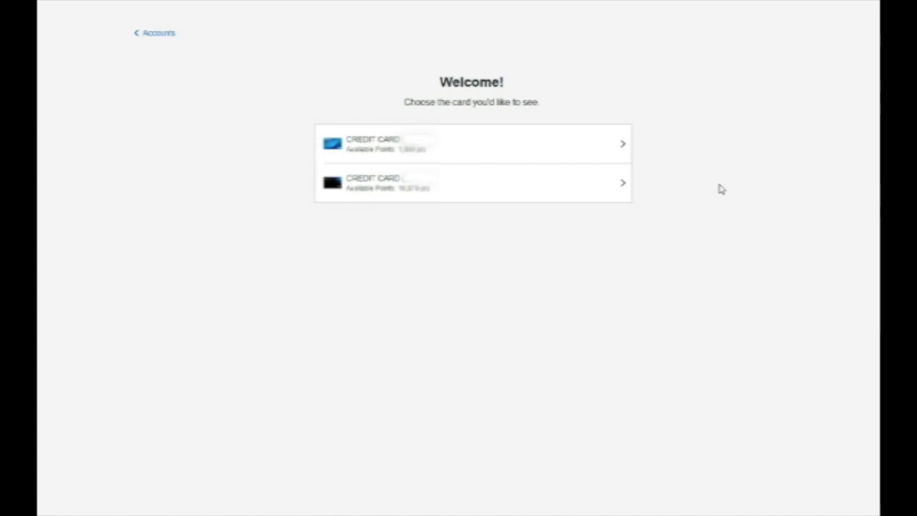
{"action": "mouse_move", "coordinate": [647, 186]}
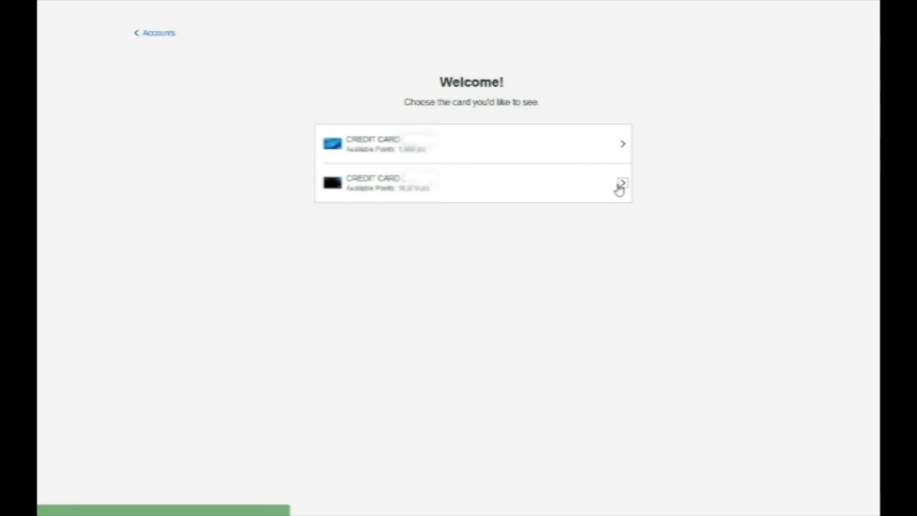
Step: Open the second card's rewards home (10,870 points) and the Travel menu
{"action": "left_click", "coordinate": [472, 183]}
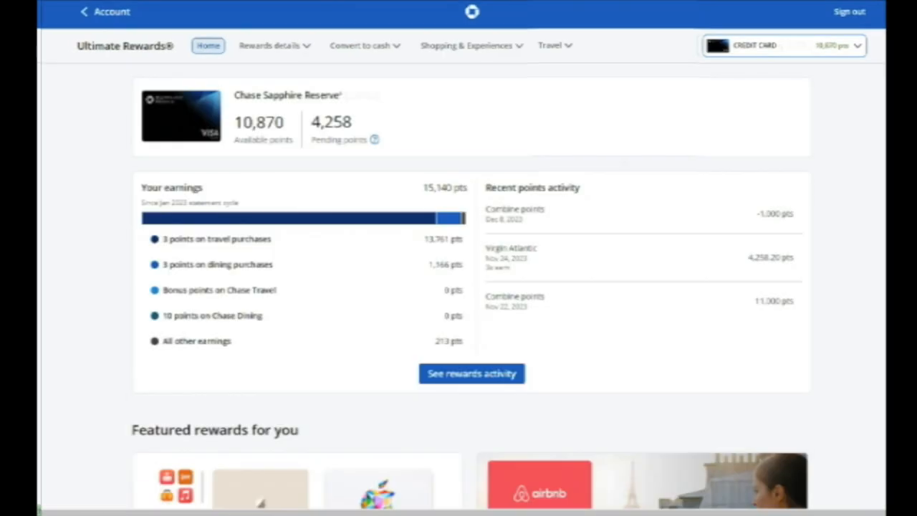
{"action": "mouse_move", "coordinate": [619, 158]}
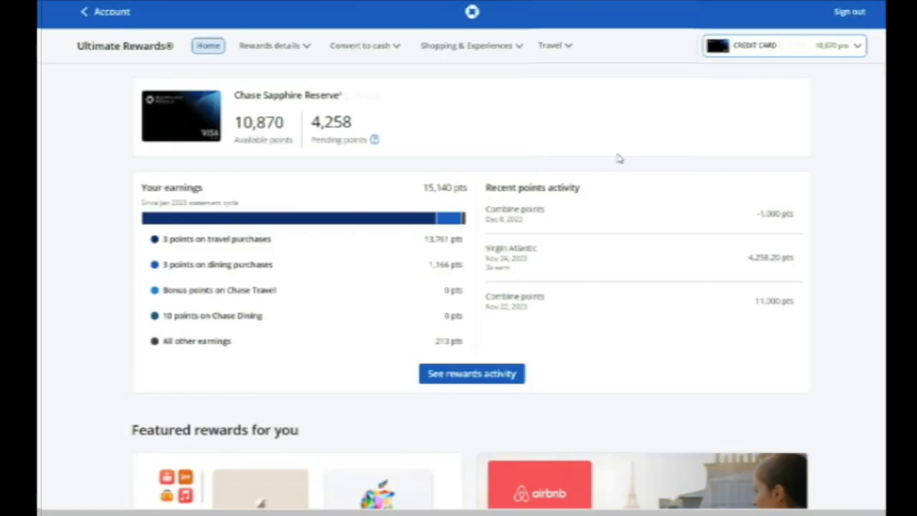
{"action": "mouse_move", "coordinate": [573, 41]}
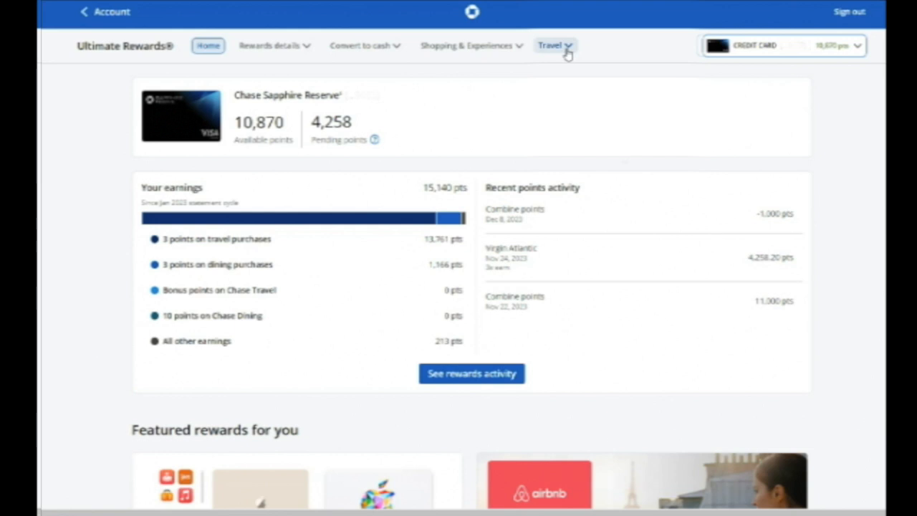
{"action": "left_click", "coordinate": [553, 44]}
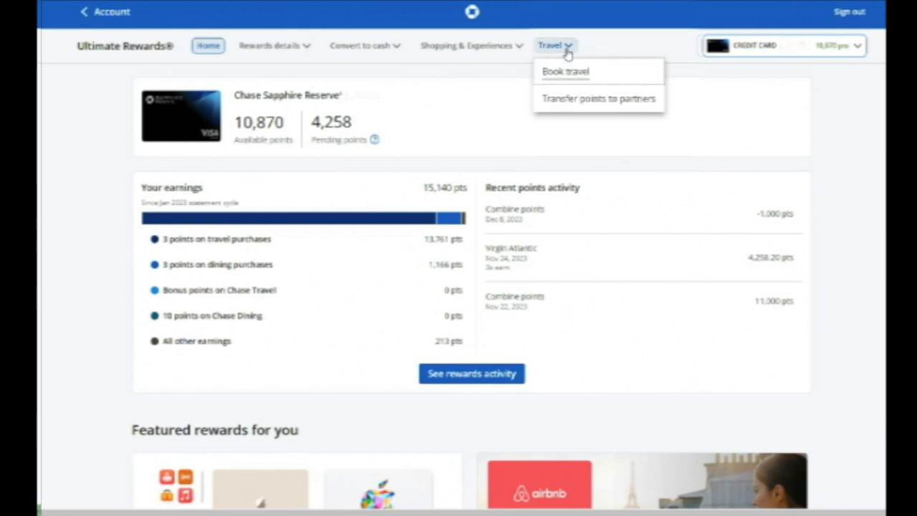
{"action": "mouse_move", "coordinate": [576, 108]}
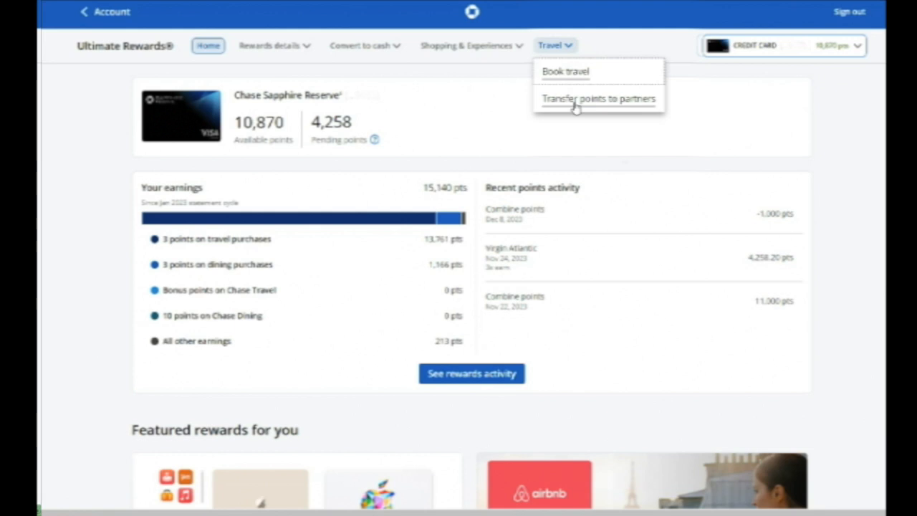
Step: Go to Transfer points to partners and browse the airline and hotel partner list
{"action": "left_click", "coordinate": [599, 98]}
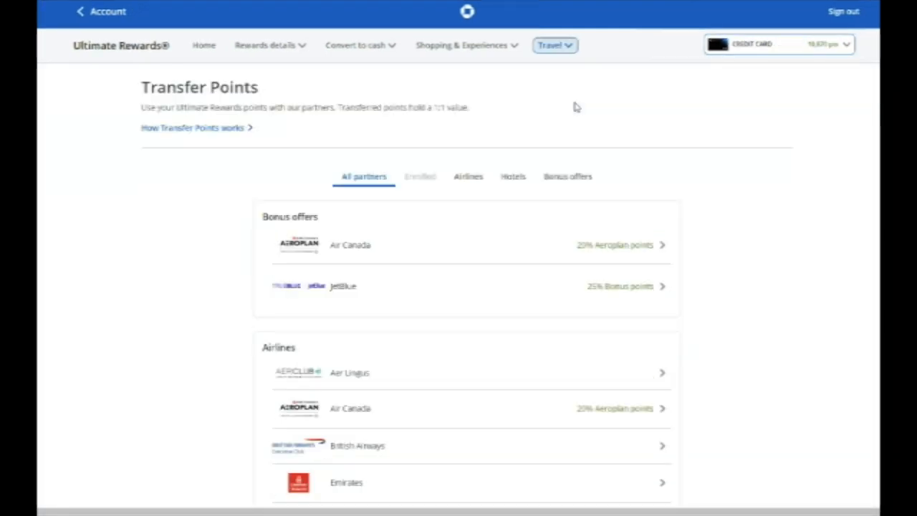
{"action": "mouse_move", "coordinate": [664, 287]}
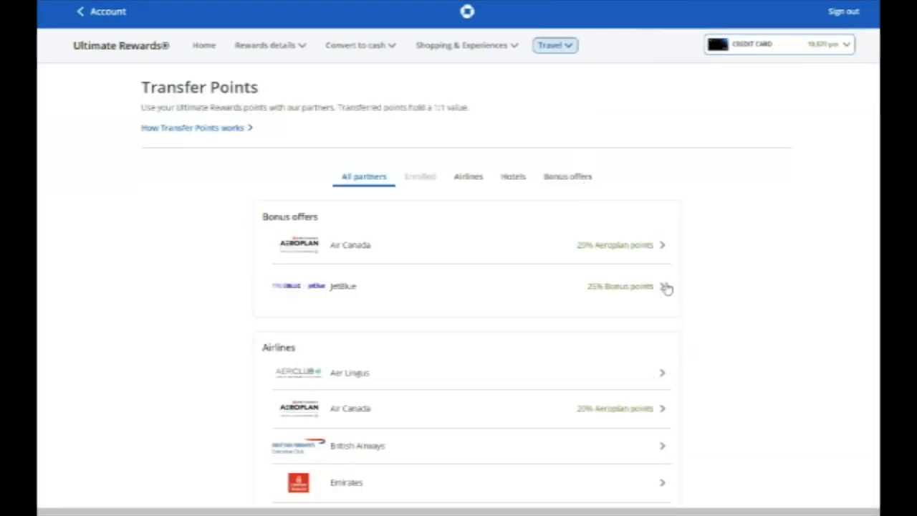
{"action": "scroll", "scroll_direction": "down", "scroll_amount": 3}
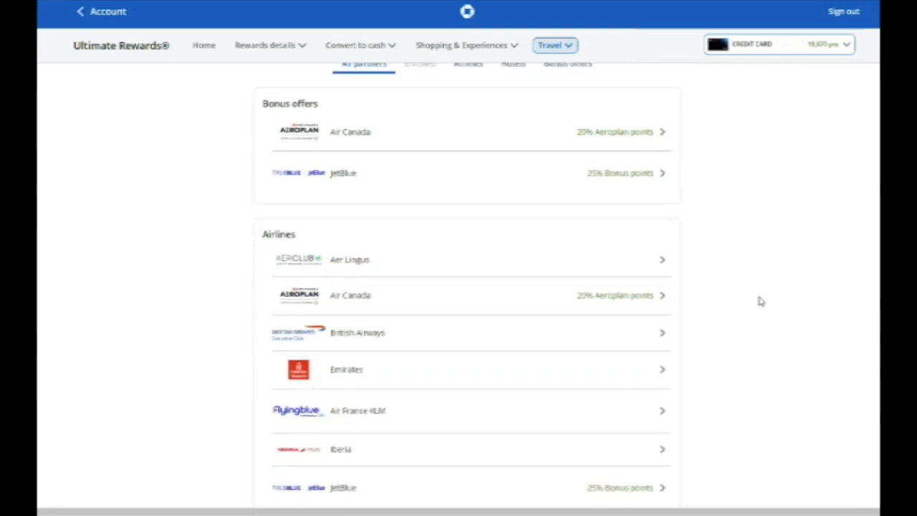
{"action": "scroll", "scroll_direction": "down", "scroll_amount": 3}
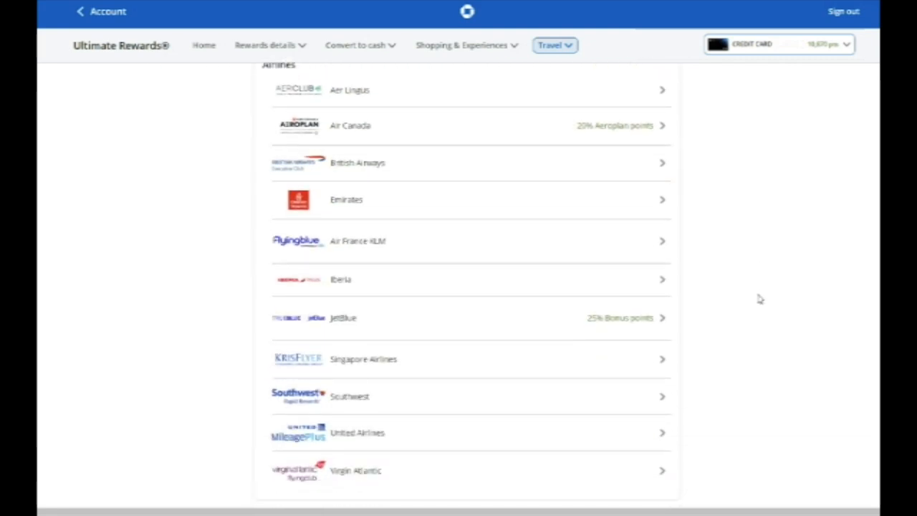
{"action": "scroll", "scroll_direction": "down", "scroll_amount": 3}
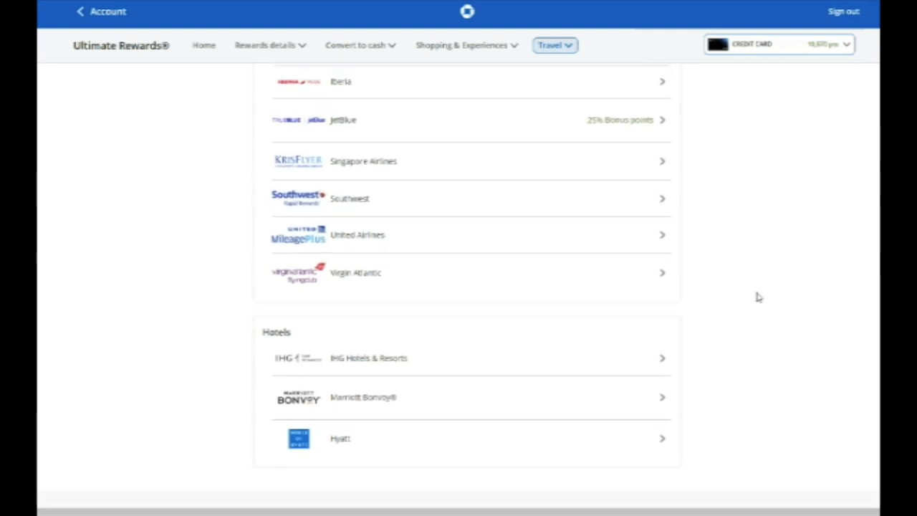
{"action": "scroll", "scroll_direction": "down", "scroll_amount": 3}
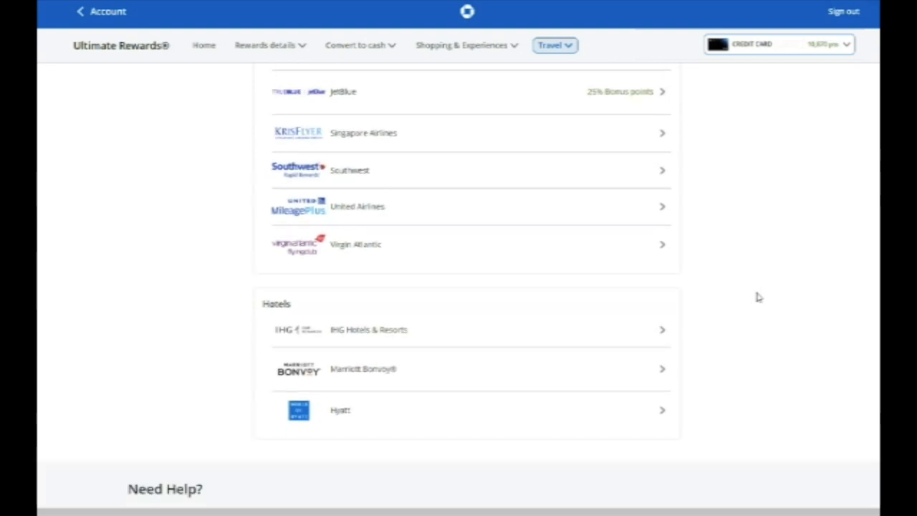
{"action": "scroll", "scroll_direction": "up", "scroll_amount": 3}
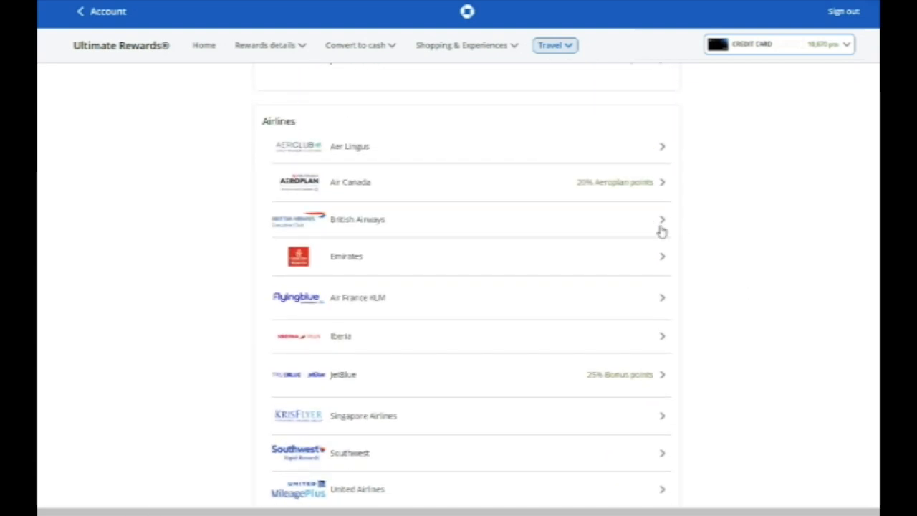
Step: Start a British Airways Executive Club transfer, reaching the member number step
{"action": "left_click", "coordinate": [469, 219]}
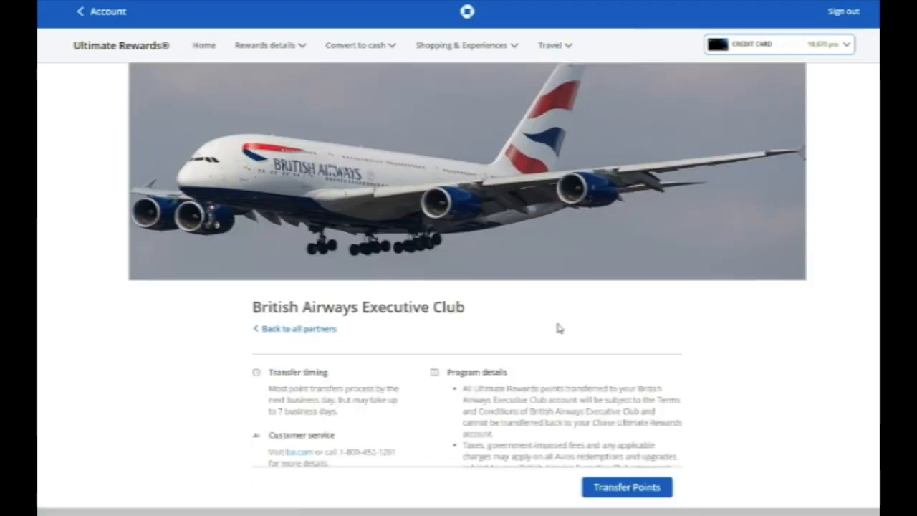
{"action": "scroll", "scroll_direction": "down", "scroll_amount": 3}
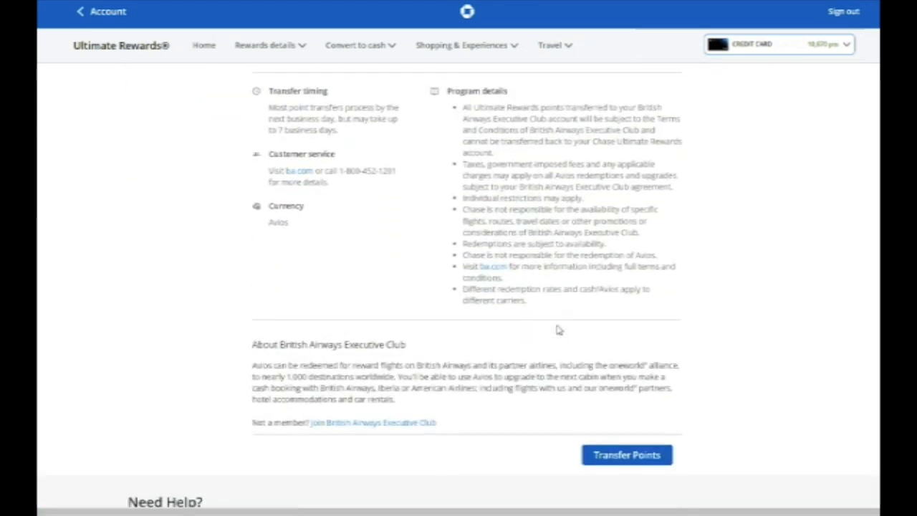
{"action": "scroll", "scroll_direction": "down", "scroll_amount": 3}
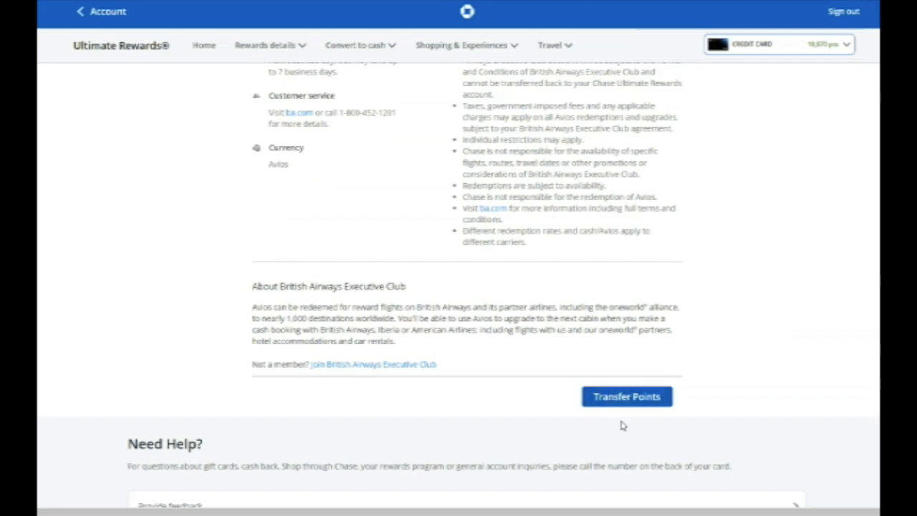
{"action": "left_click", "coordinate": [625, 396]}
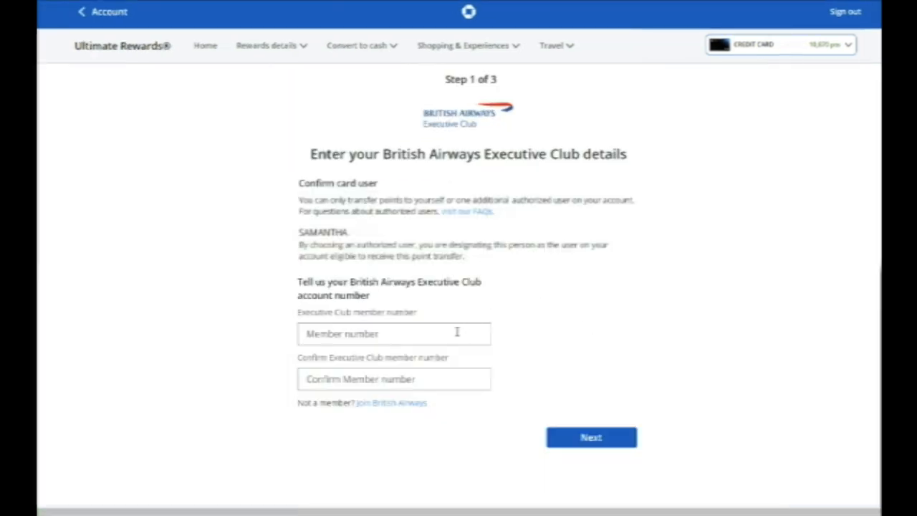
Step: Back out of the British Airways form to the Transfer Points partner list
{"action": "left_click", "coordinate": [394, 333]}
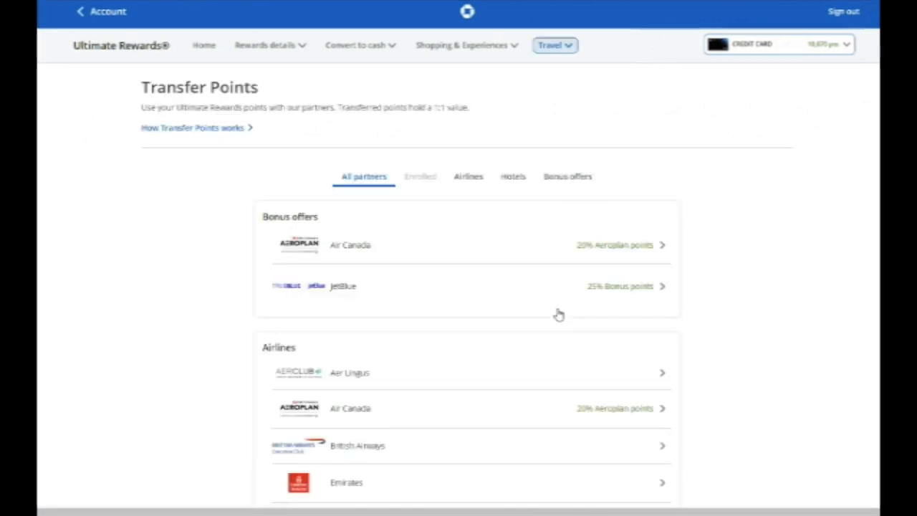
Step: Open the World of Hyatt partner details under Hotels
{"action": "scroll", "scroll_direction": "down", "scroll_amount": 3}
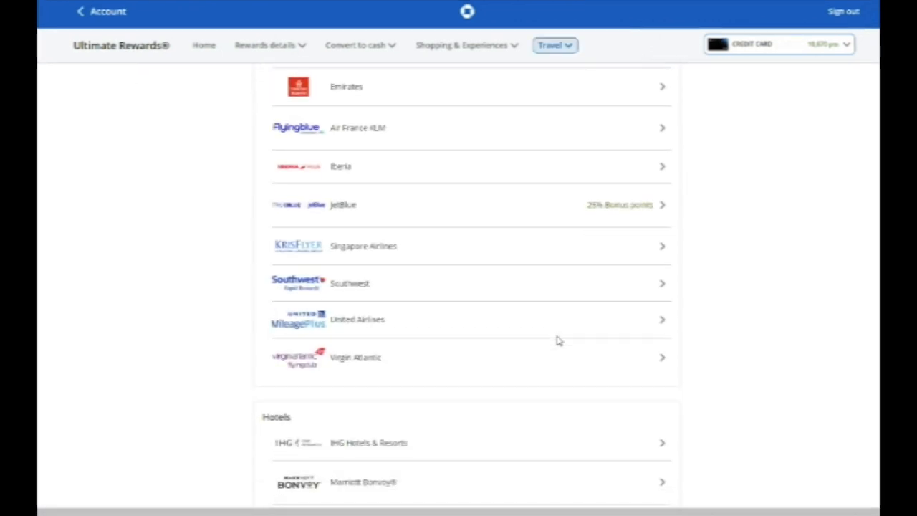
{"action": "scroll", "scroll_direction": "down", "scroll_amount": 3}
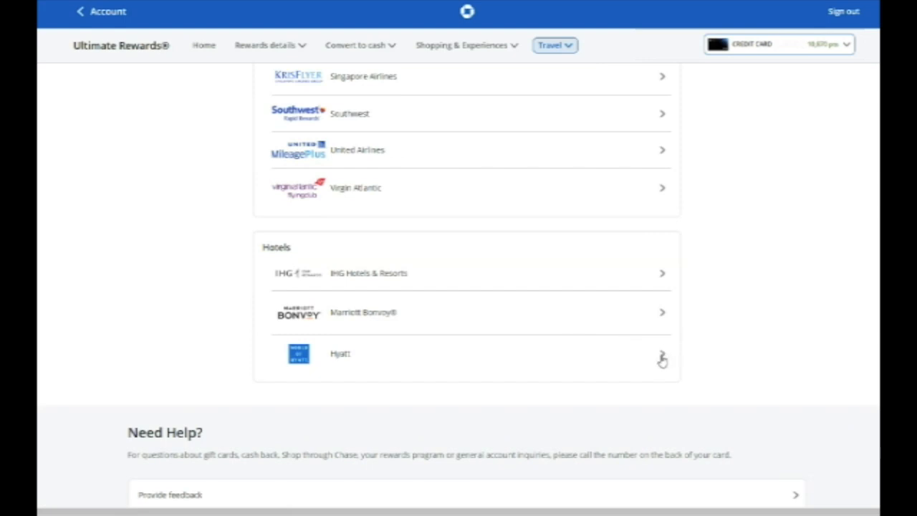
{"action": "left_click", "coordinate": [659, 353]}
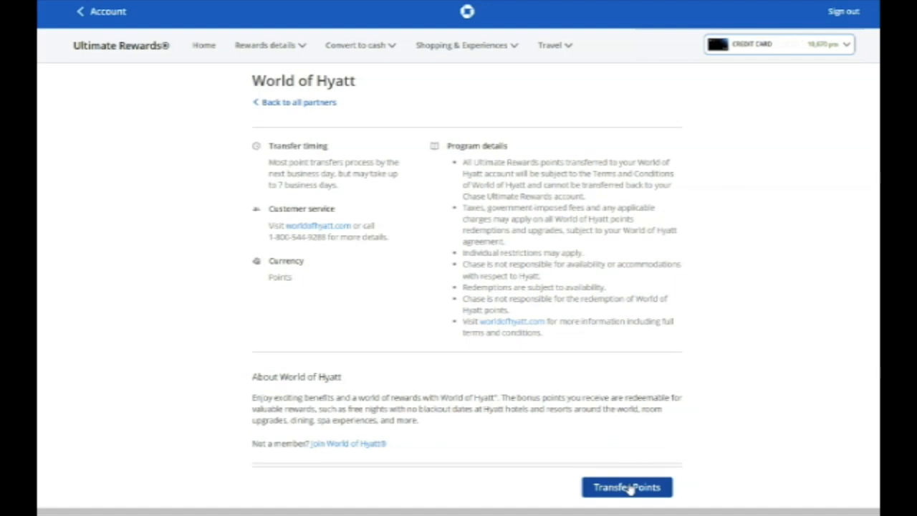
Step: Start a World of Hyatt transfer, confirm the account and set 5000 points, reaching review
{"action": "left_click", "coordinate": [626, 487]}
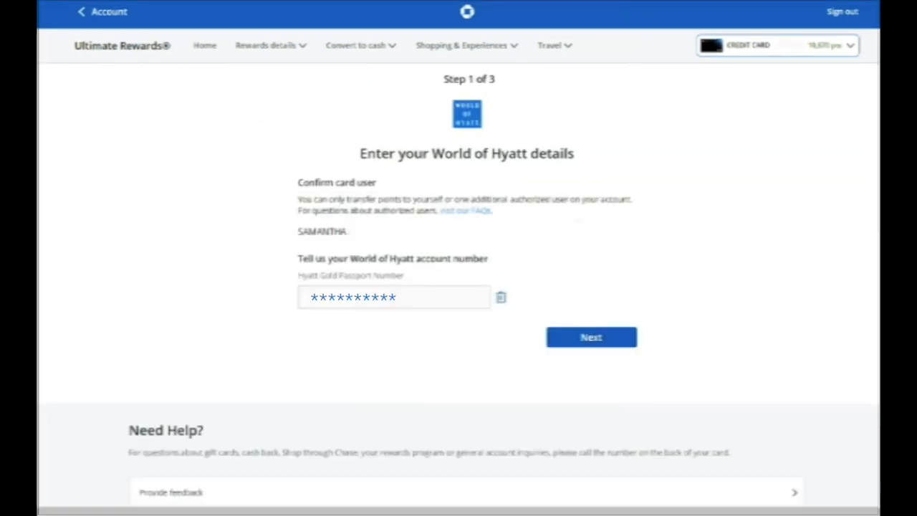
{"action": "mouse_move", "coordinate": [590, 338]}
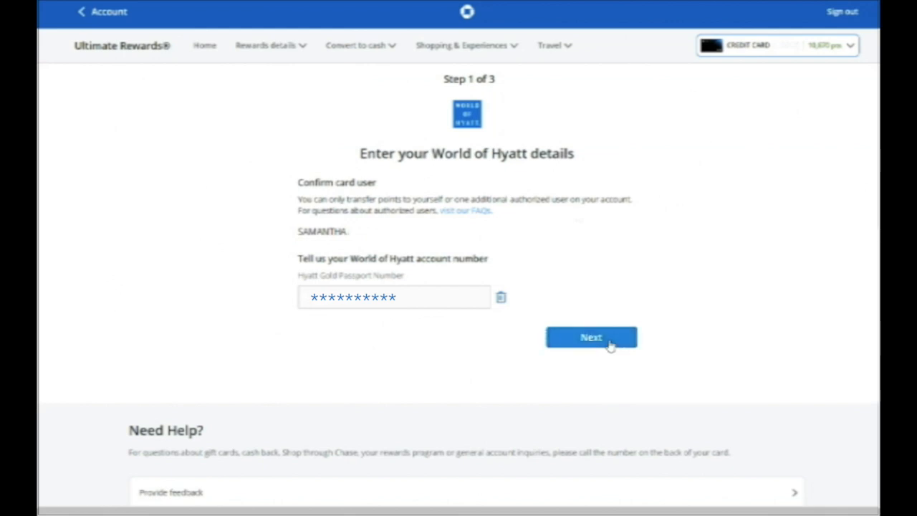
{"action": "left_click", "coordinate": [590, 338]}
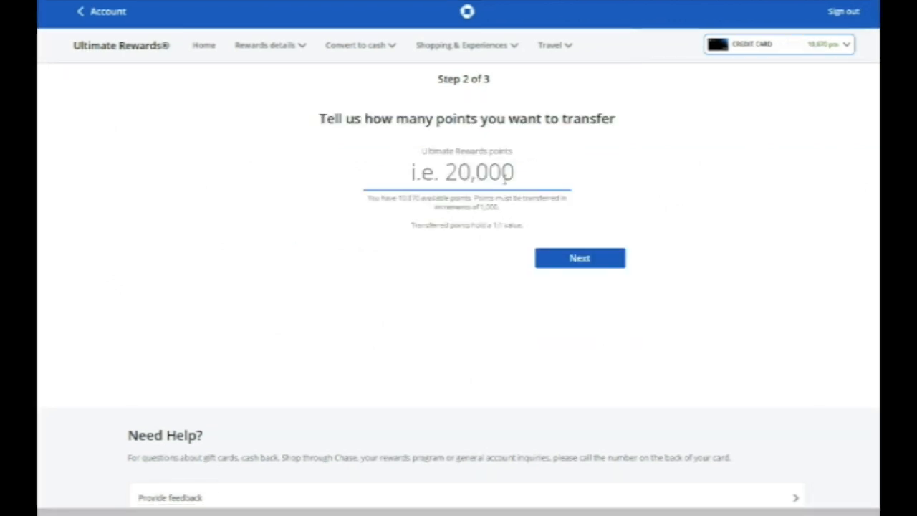
{"action": "type", "text": "5000"}
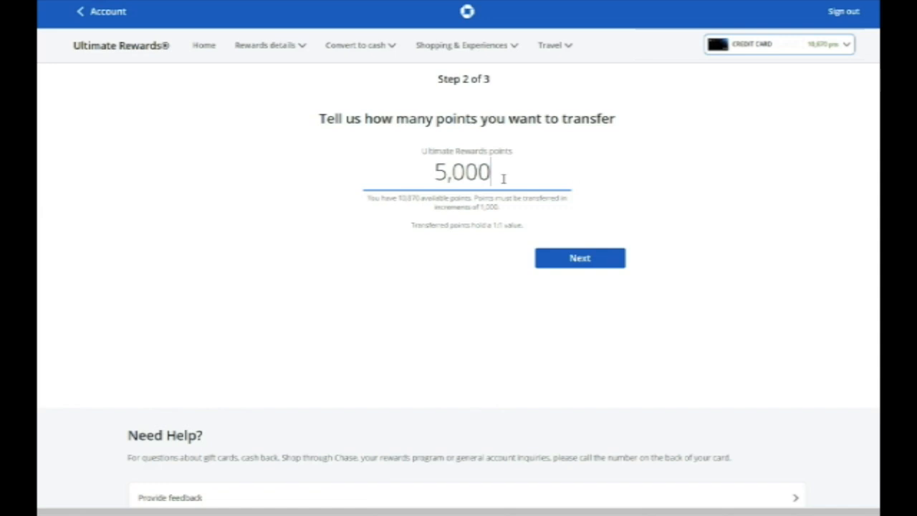
{"action": "mouse_move", "coordinate": [551, 260]}
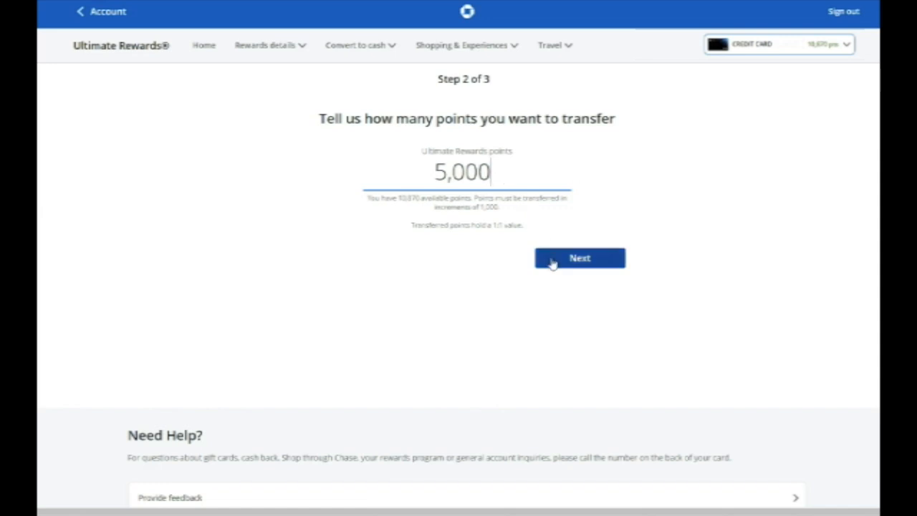
{"action": "left_click", "coordinate": [578, 258]}
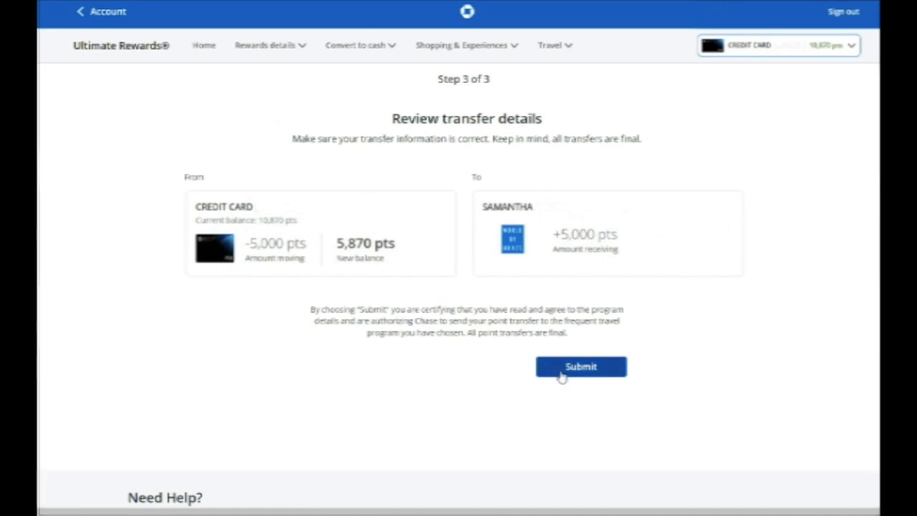
{"action": "mouse_move", "coordinate": [381, 70]}
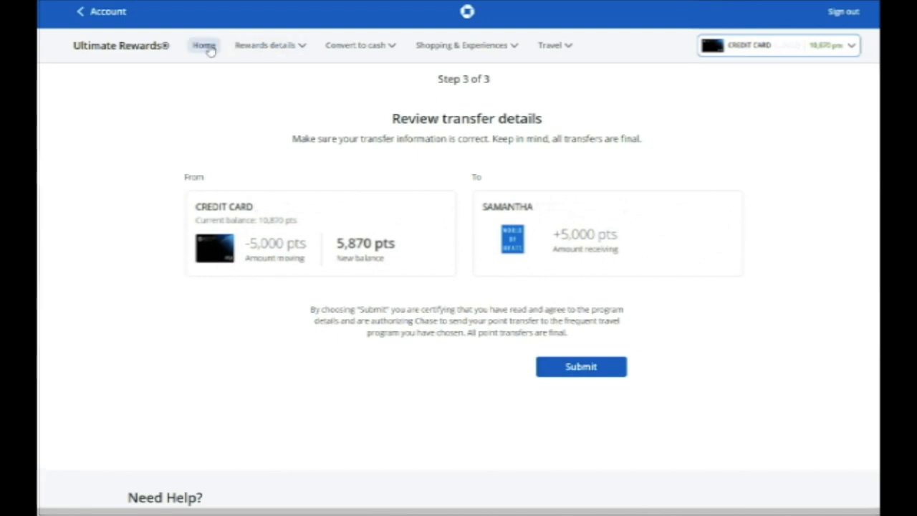
Step: Leave the 5,000-point Hyatt review and return to the Sapphire Reserve home
{"action": "left_click", "coordinate": [204, 45]}
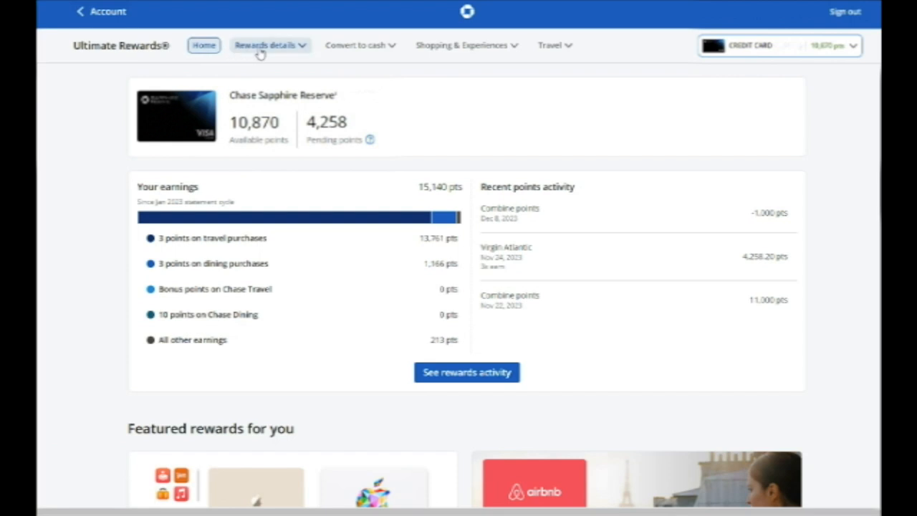
{"action": "mouse_move", "coordinate": [101, 11]}
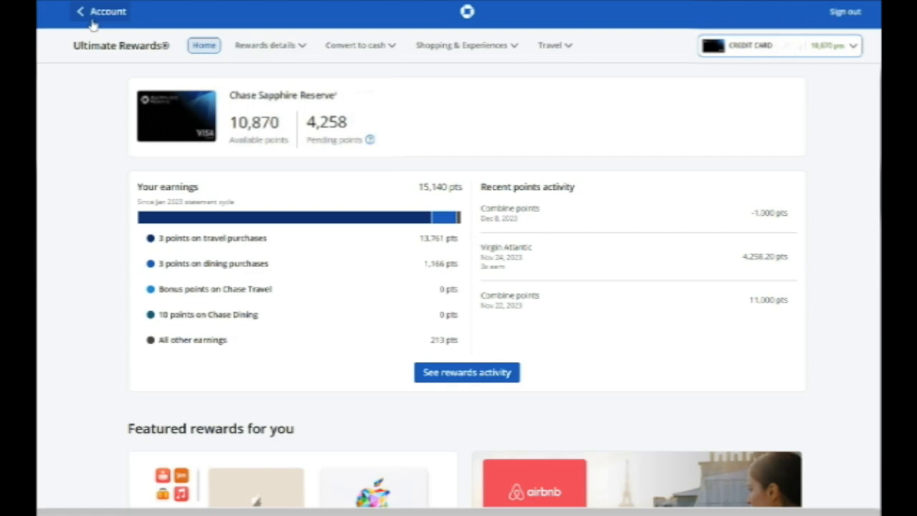
Step: Switch to the Freedom card's rewards and go to Combine points under Rewards details
{"action": "left_click", "coordinate": [831, 44]}
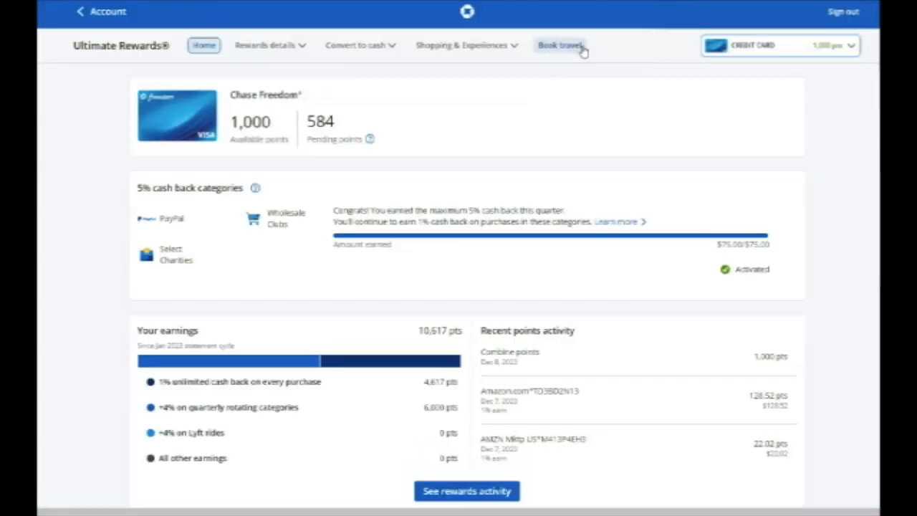
{"action": "mouse_move", "coordinate": [552, 71]}
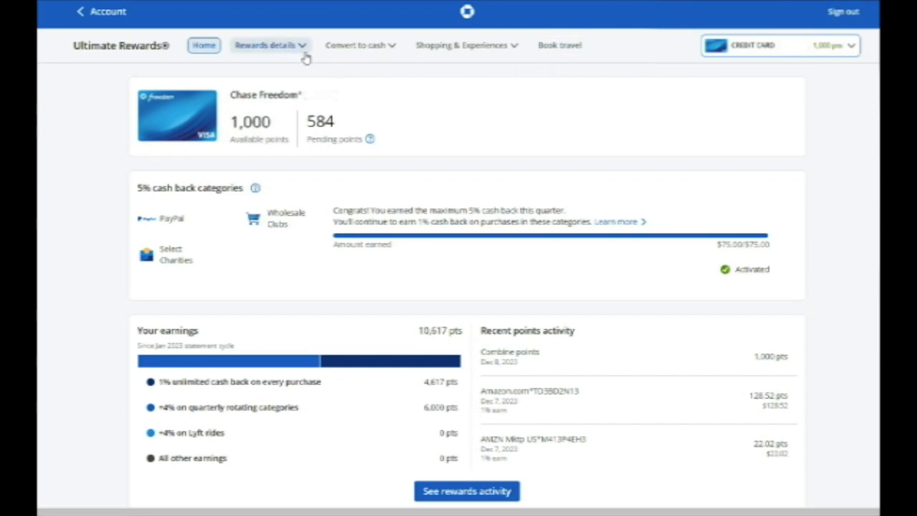
{"action": "mouse_move", "coordinate": [301, 54]}
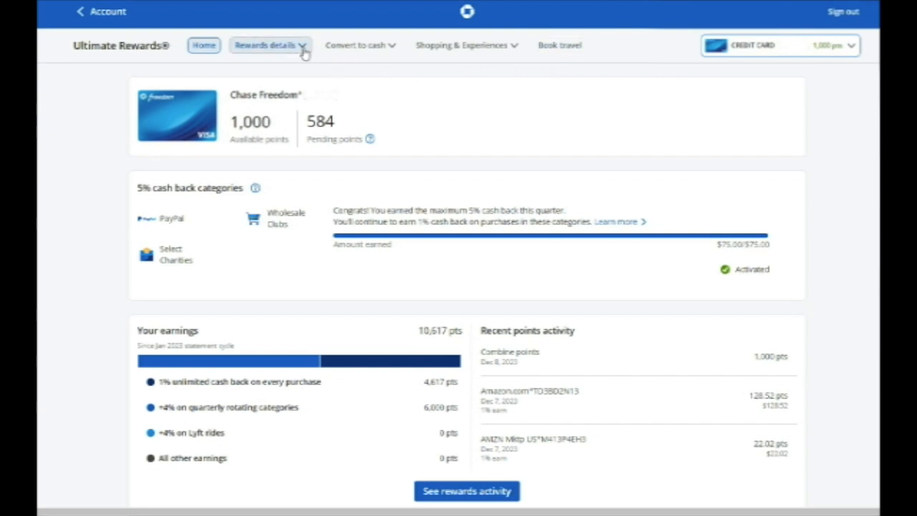
{"action": "left_click", "coordinate": [266, 44]}
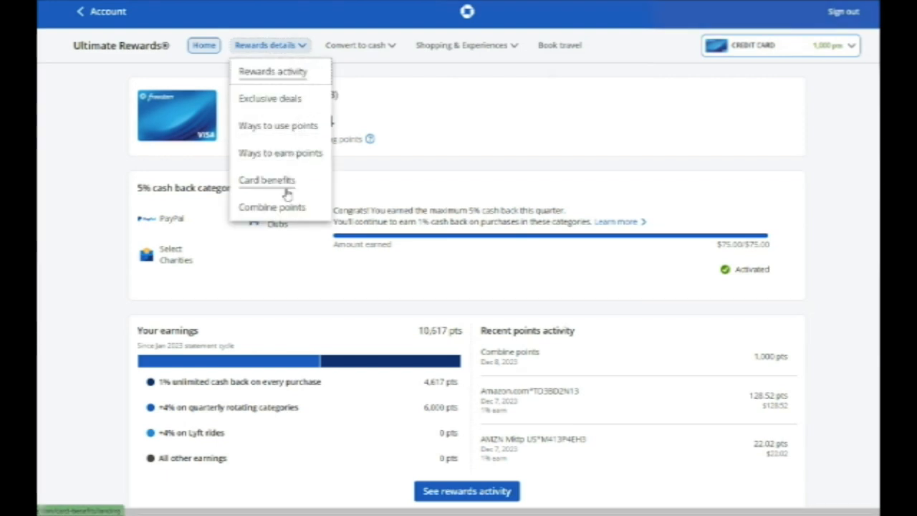
{"action": "mouse_move", "coordinate": [285, 212]}
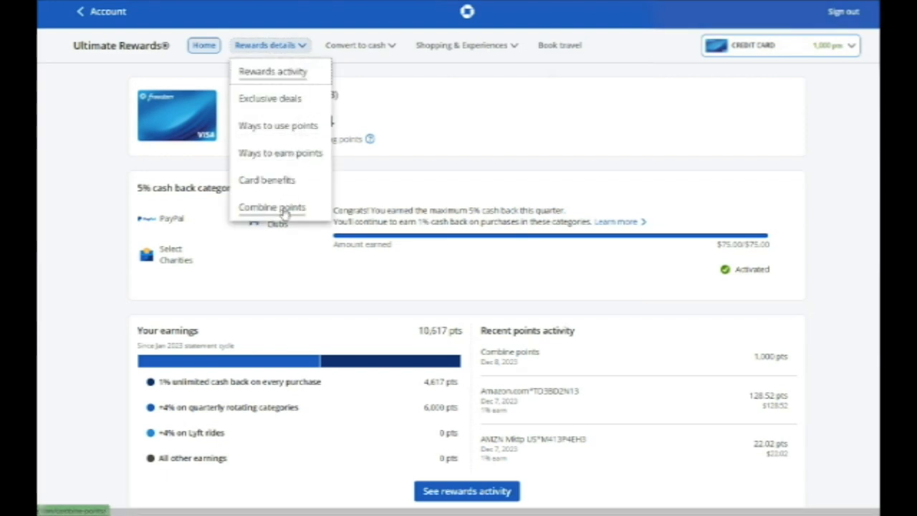
{"action": "left_click", "coordinate": [273, 207]}
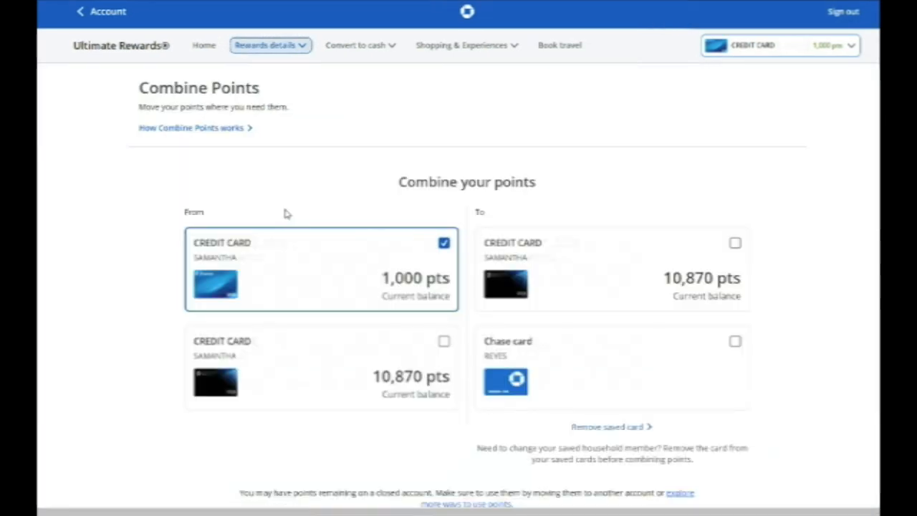
{"action": "mouse_move", "coordinate": [728, 249]}
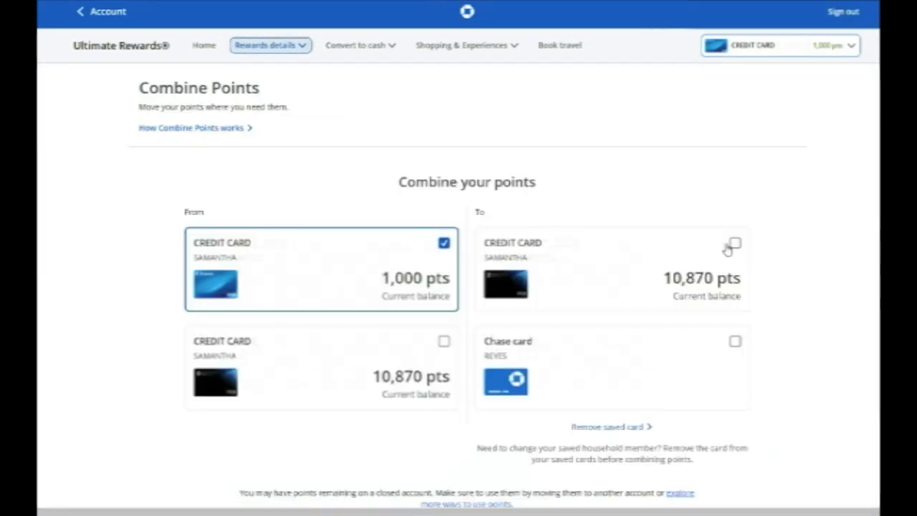
Step: Choose the 10,870-point card as the destination and continue to the amount step
{"action": "left_click", "coordinate": [735, 243]}
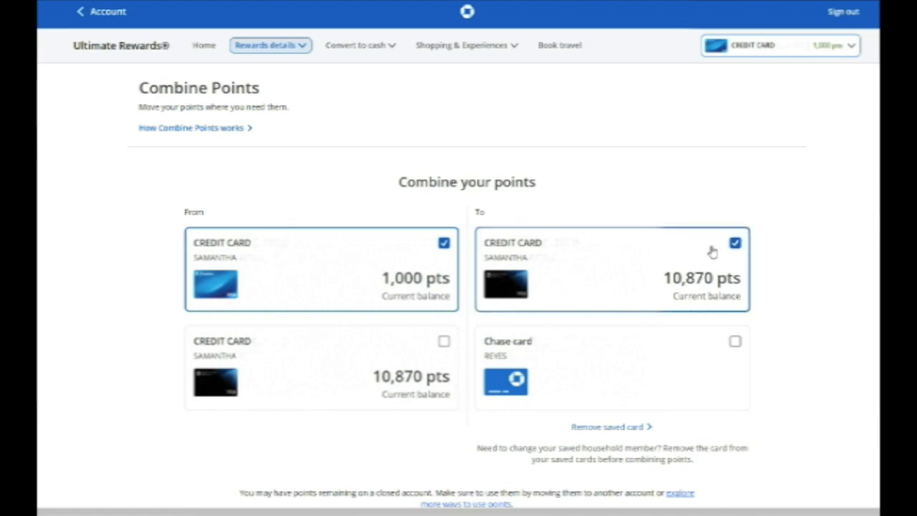
{"action": "scroll", "scroll_direction": "down", "scroll_amount": 3}
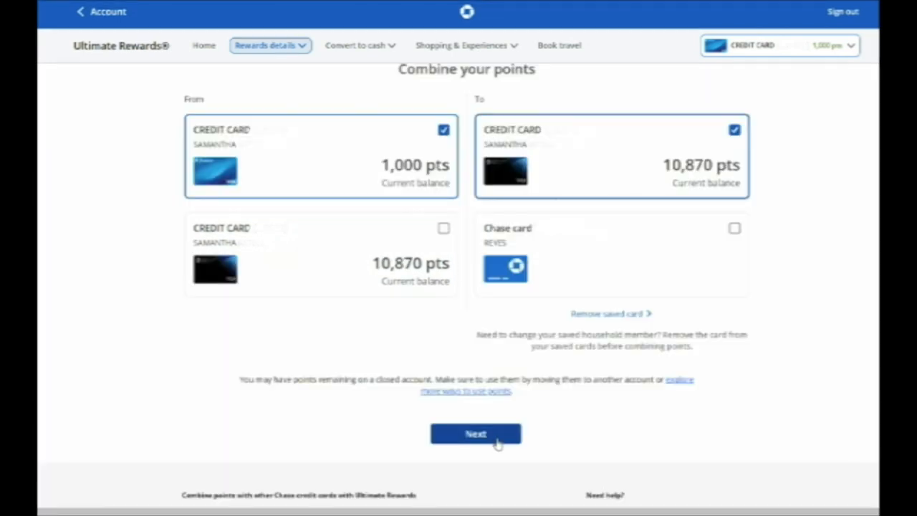
{"action": "left_click", "coordinate": [475, 433]}
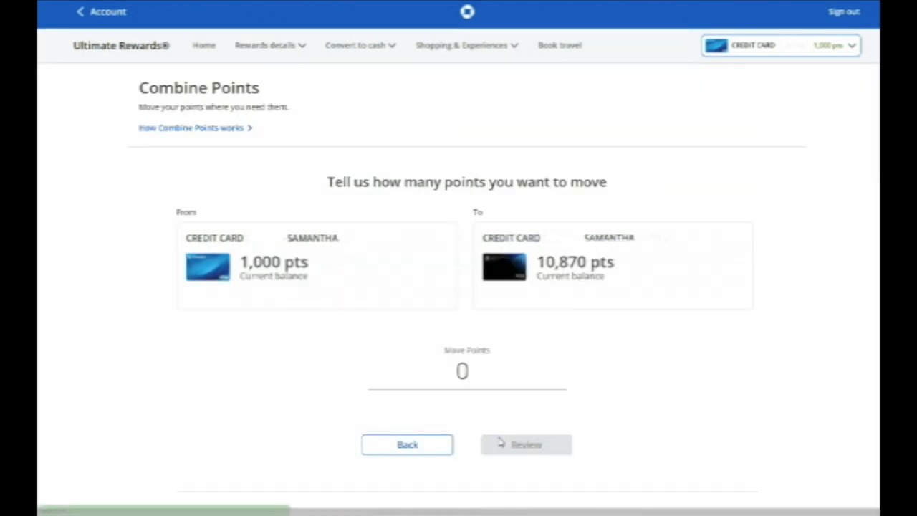
Step: Enter 1000 points, change it to 130, and proceed to review the move
{"action": "left_click", "coordinate": [467, 370]}
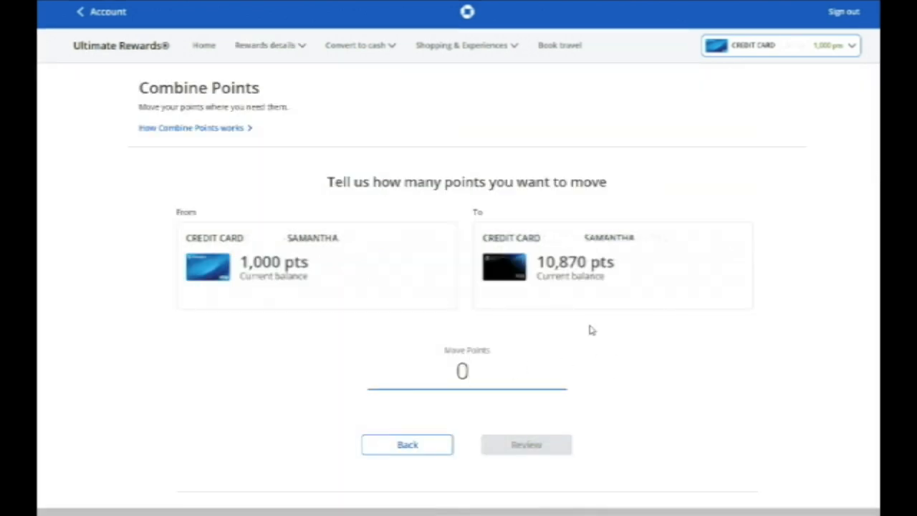
{"action": "type", "text": "1"}
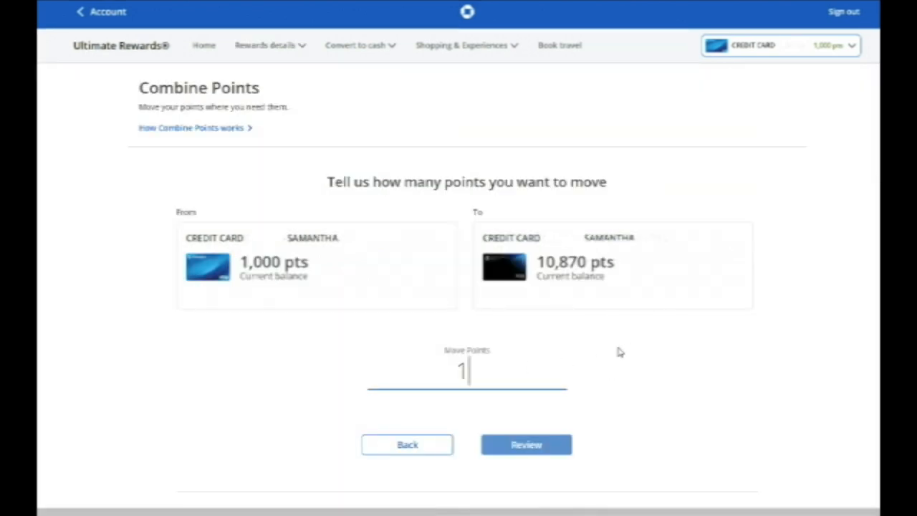
{"action": "type", "text": "000"}
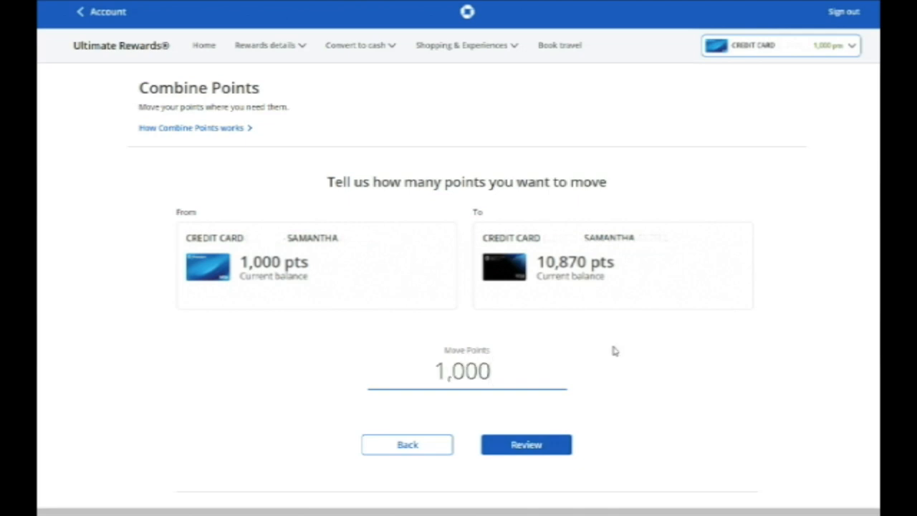
{"action": "mouse_move", "coordinate": [579, 436]}
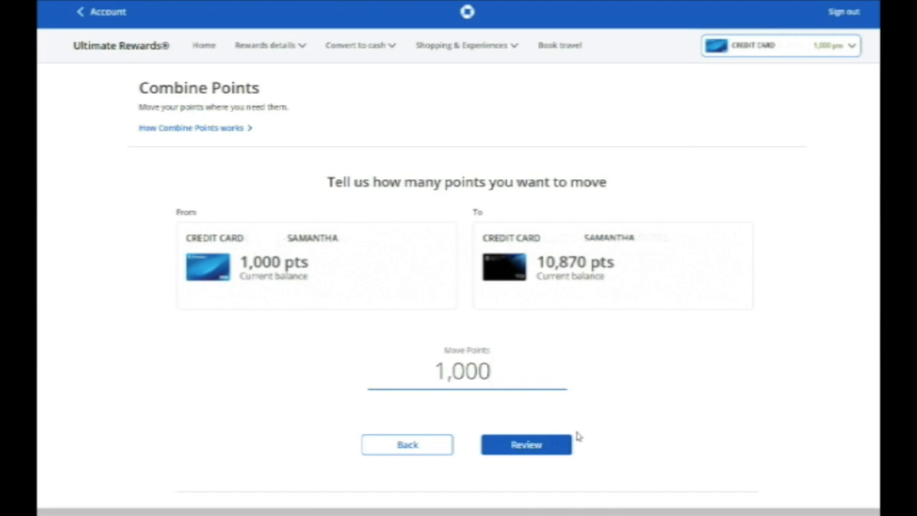
{"action": "triple_click", "coordinate": [461, 371]}
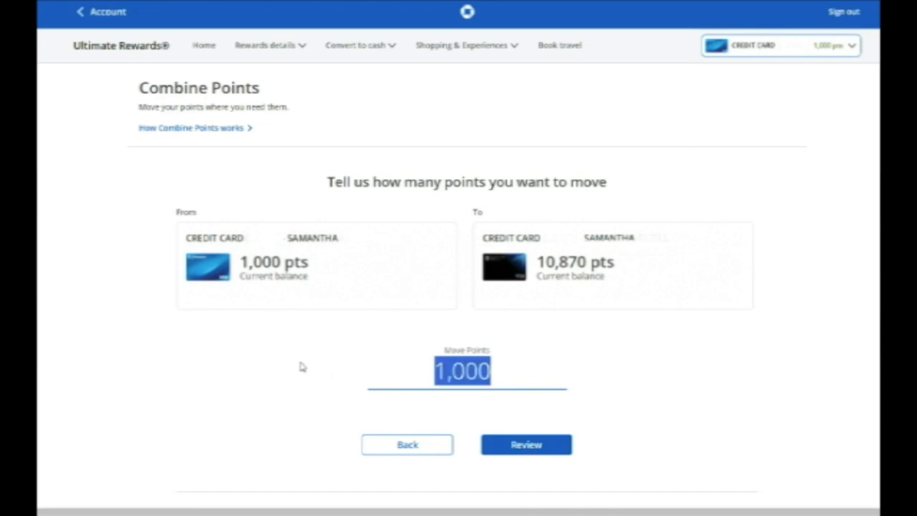
{"action": "type", "text": "130"}
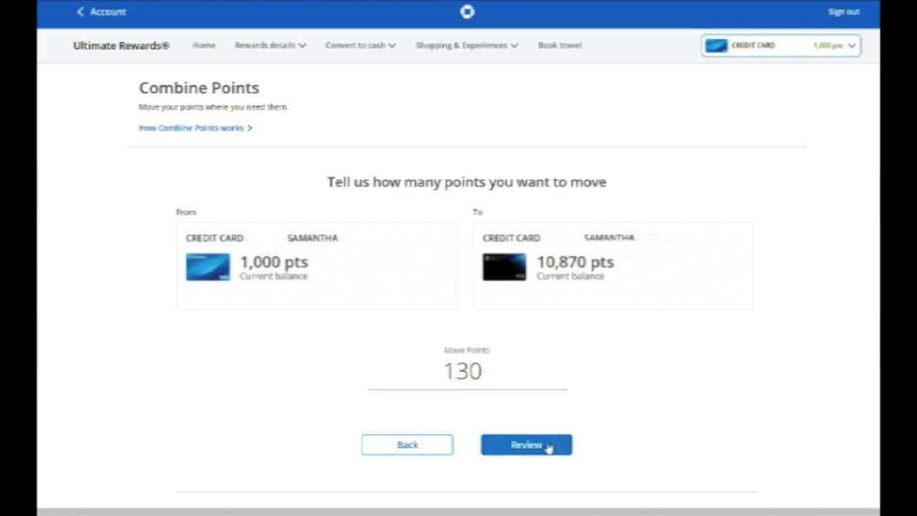
{"action": "left_click", "coordinate": [526, 444]}
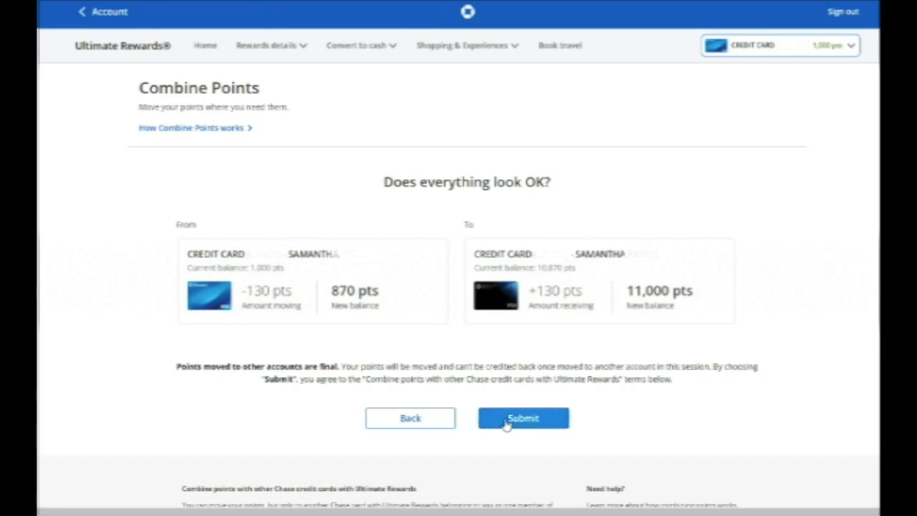
Step: Submit the 130-point move and return to the Sapphire Reserve home showing 11,000 points
{"action": "left_click", "coordinate": [523, 418]}
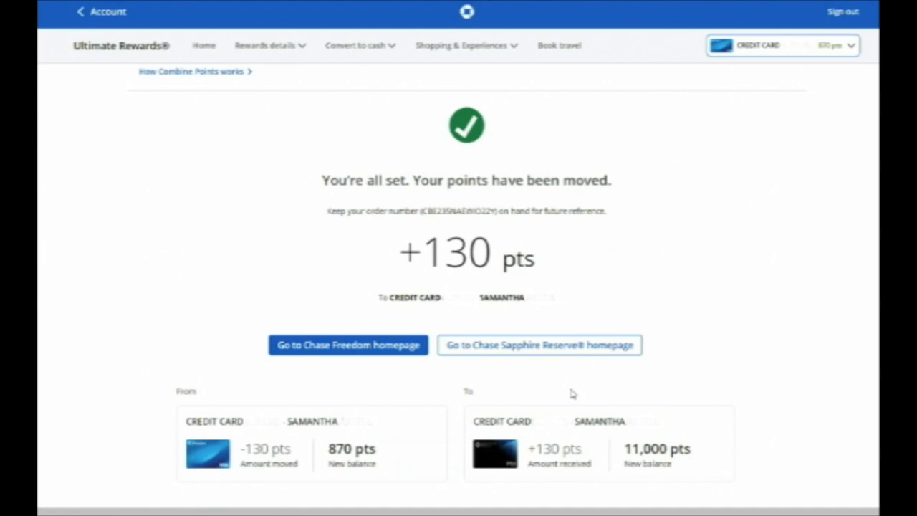
{"action": "left_click", "coordinate": [538, 344]}
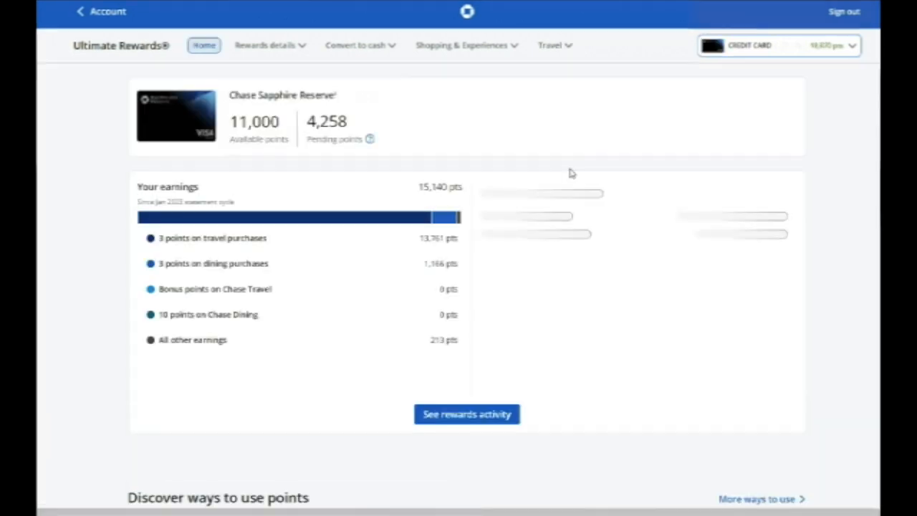